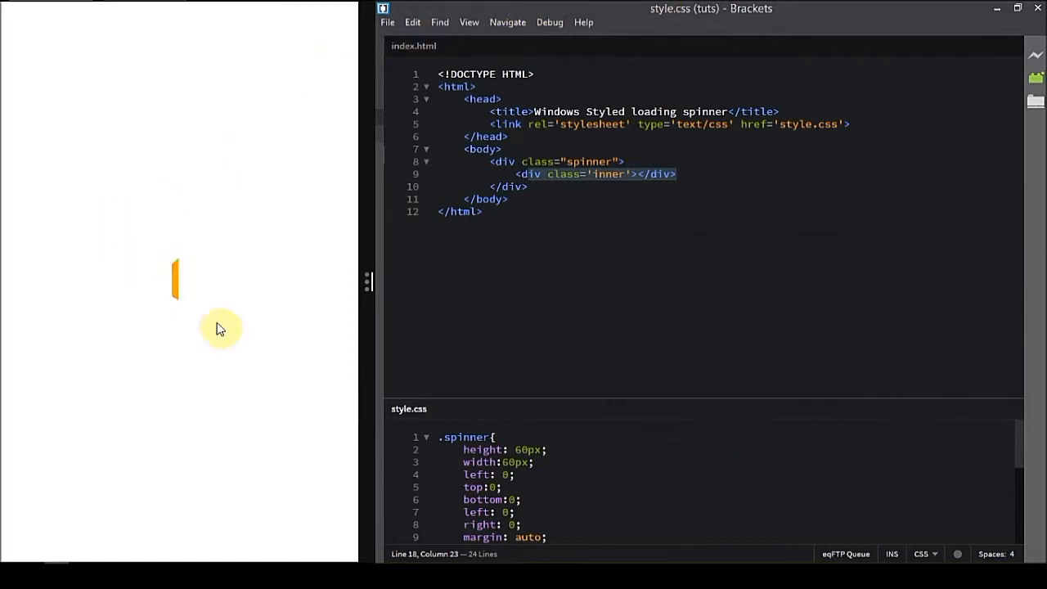
mouse_move(122, 258)
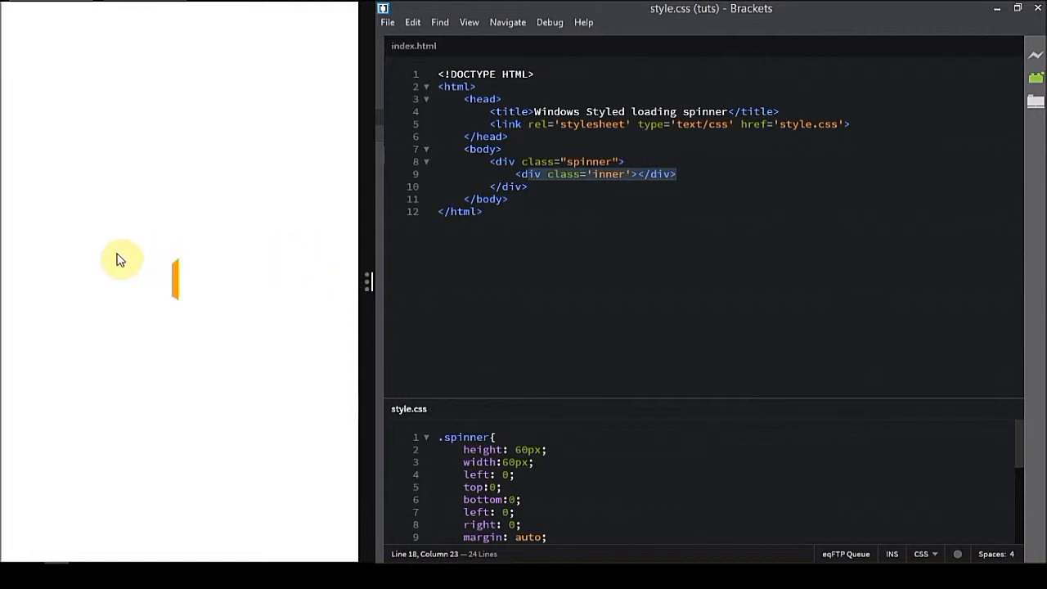
mouse_move(161, 277)
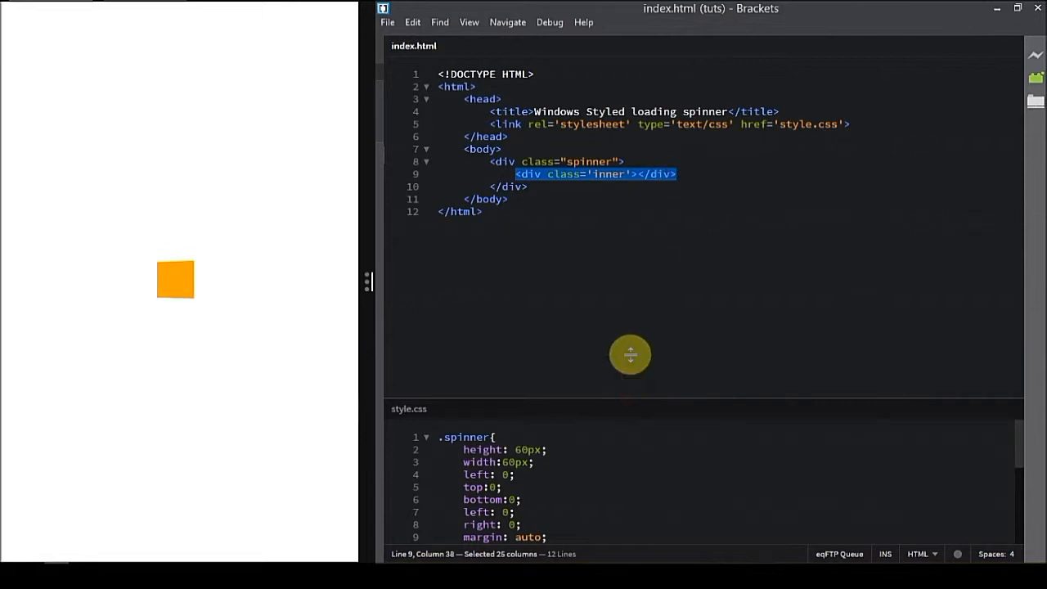
drag(630, 353, 658, 195)
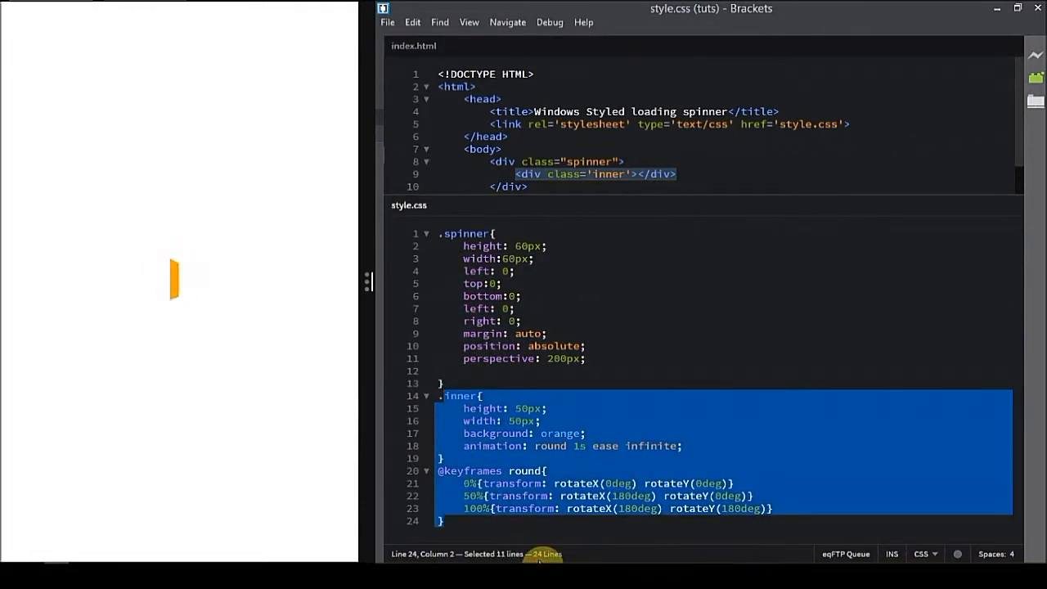
key(Delete)
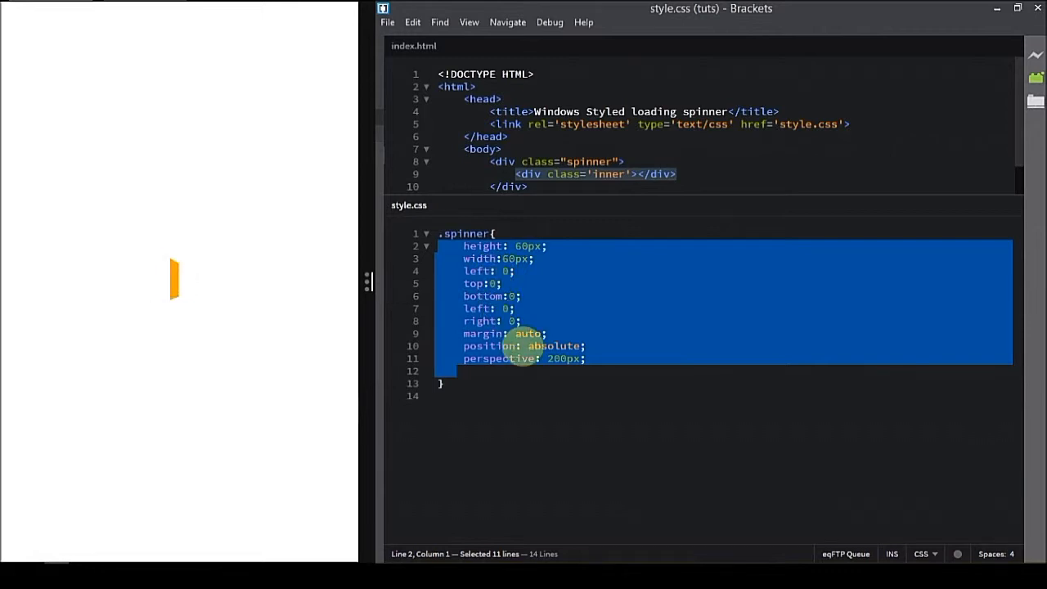
mouse_move(543, 376)
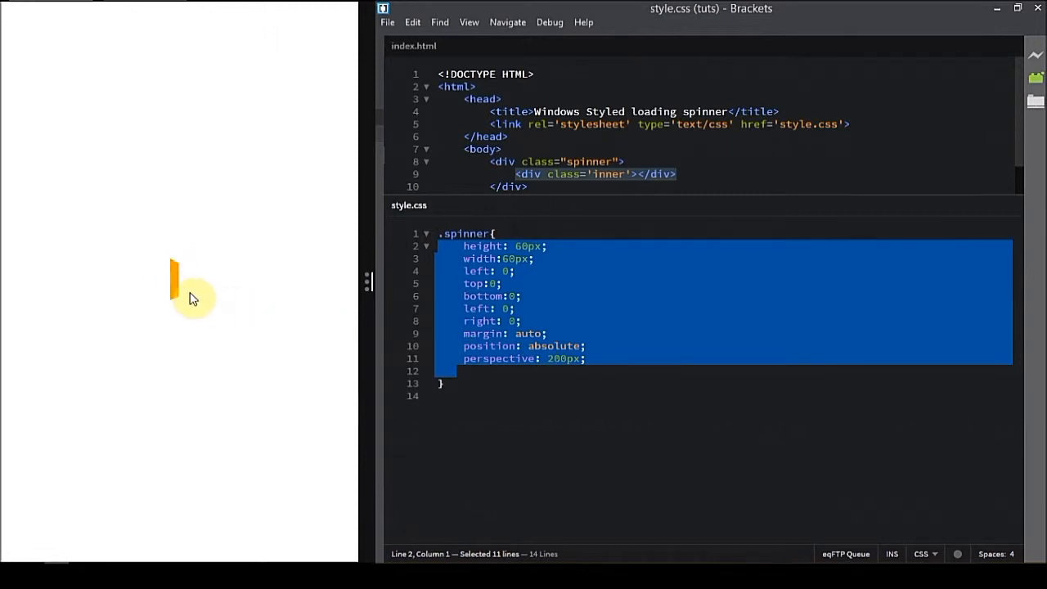
click(475, 386)
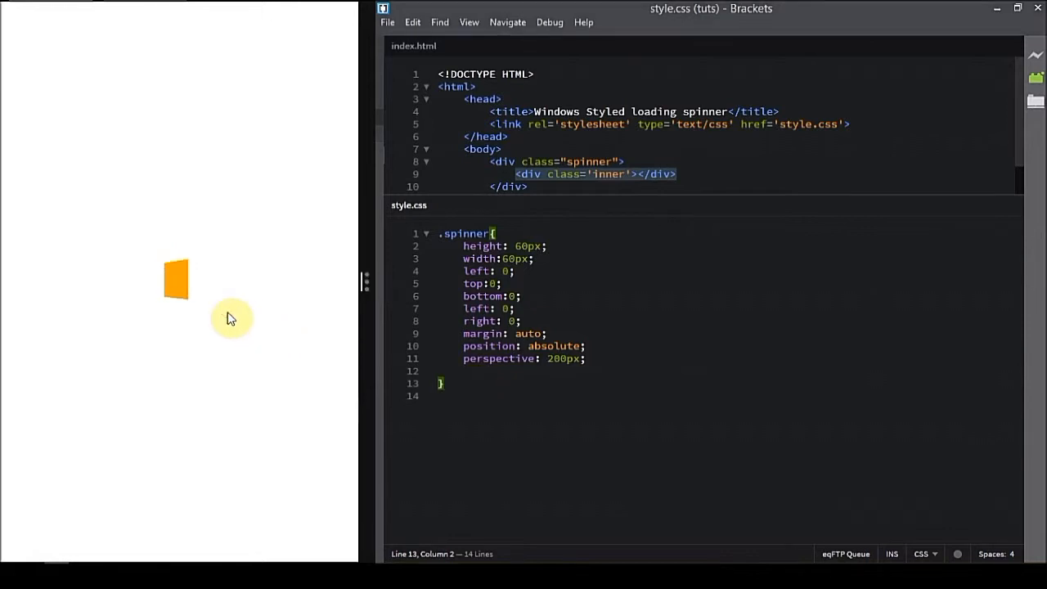
click(491, 399)
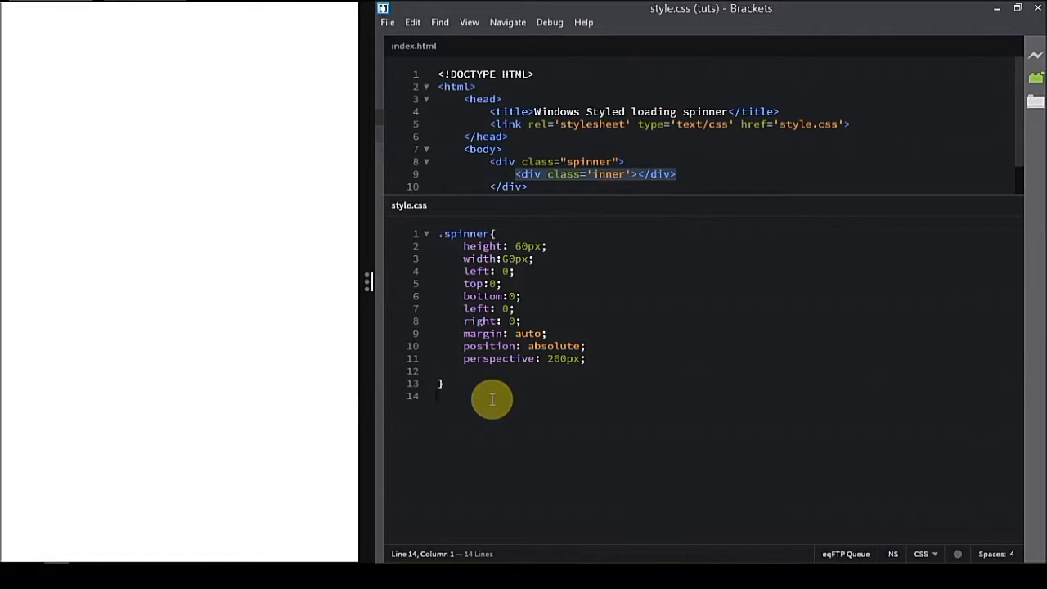
Step: Write an .inner rule for a 60px square with background orange
text(.inner)
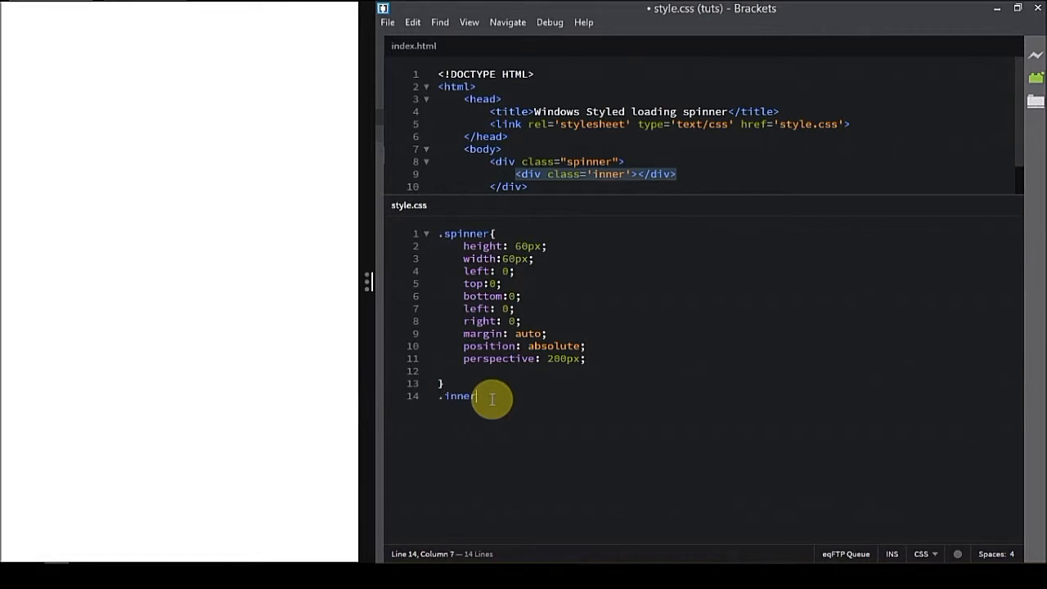
text({)
text(height: 60px;)
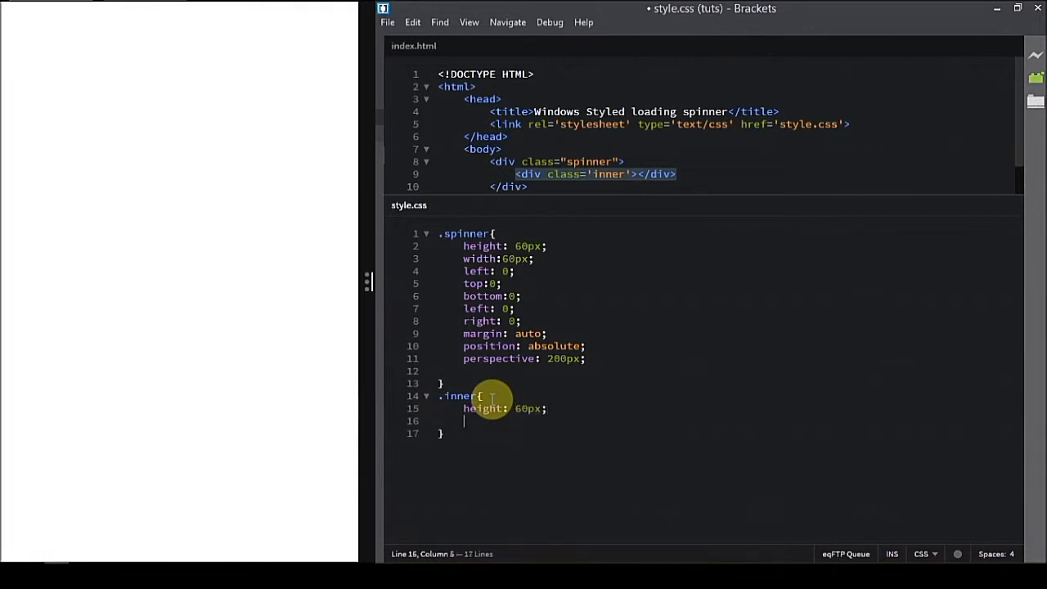
text(width: 60p)
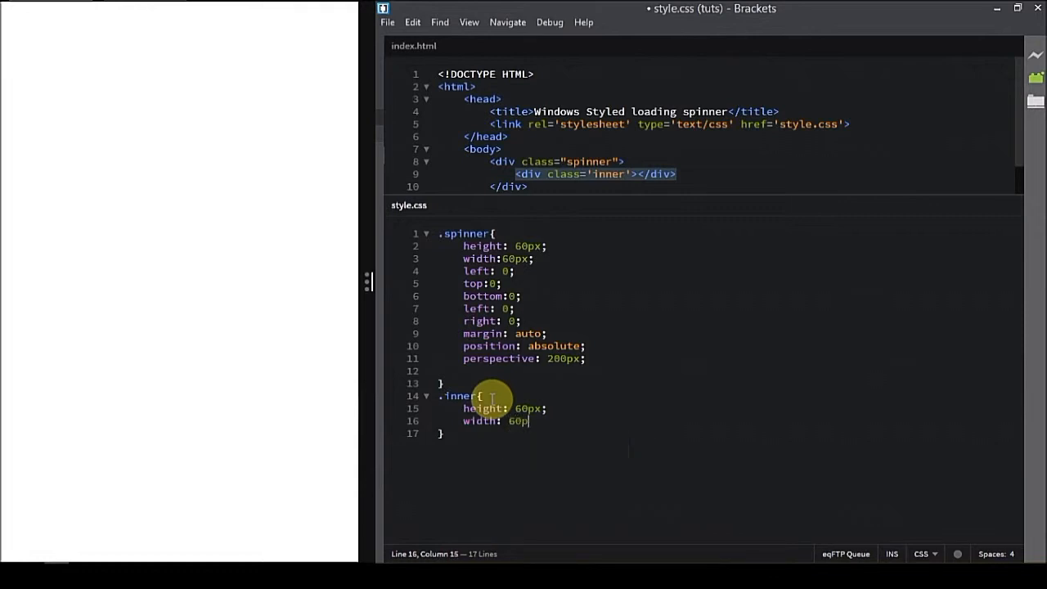
key(enter)
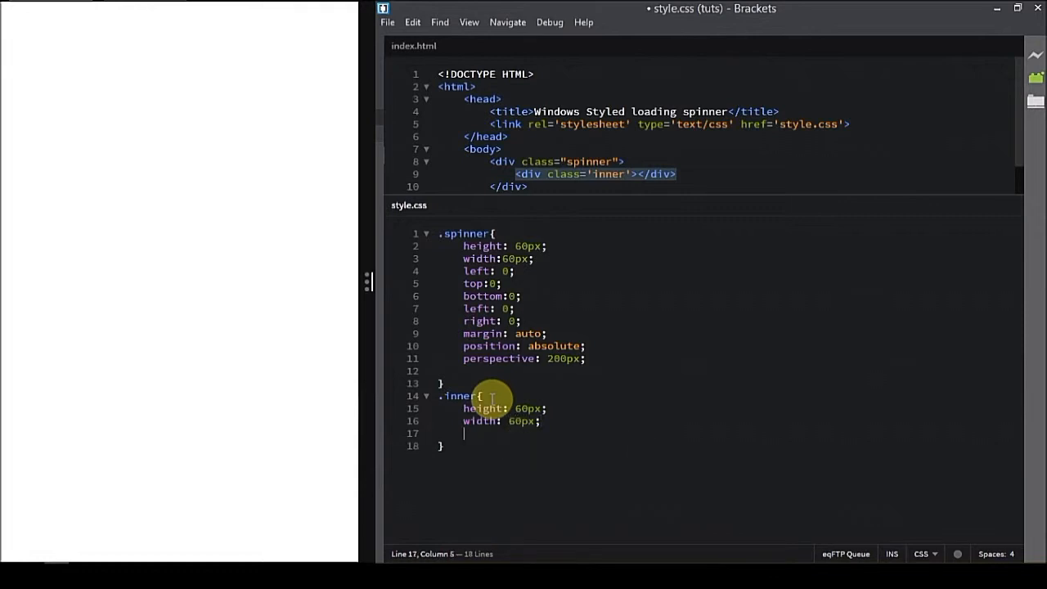
text(background:)
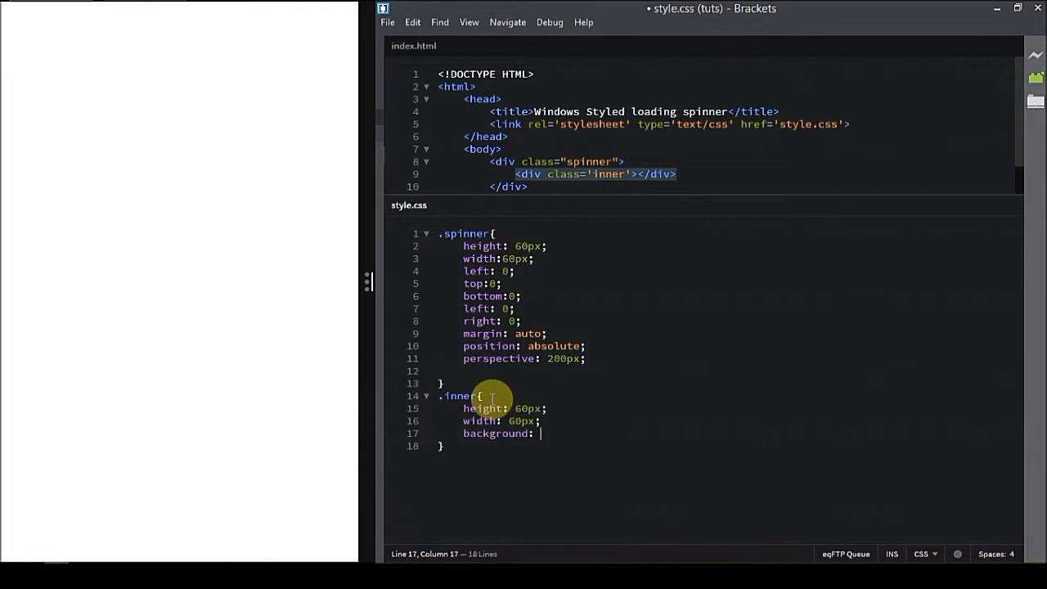
text(orange;)
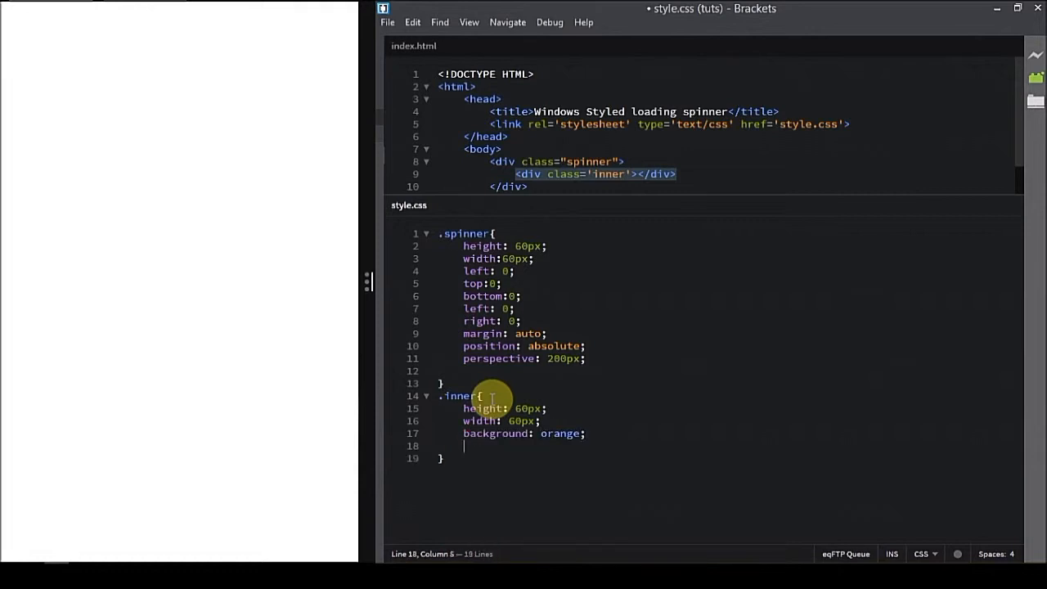
Step: Add animation: round 1s ease infinite to the .inner rule
text(animation: 1)
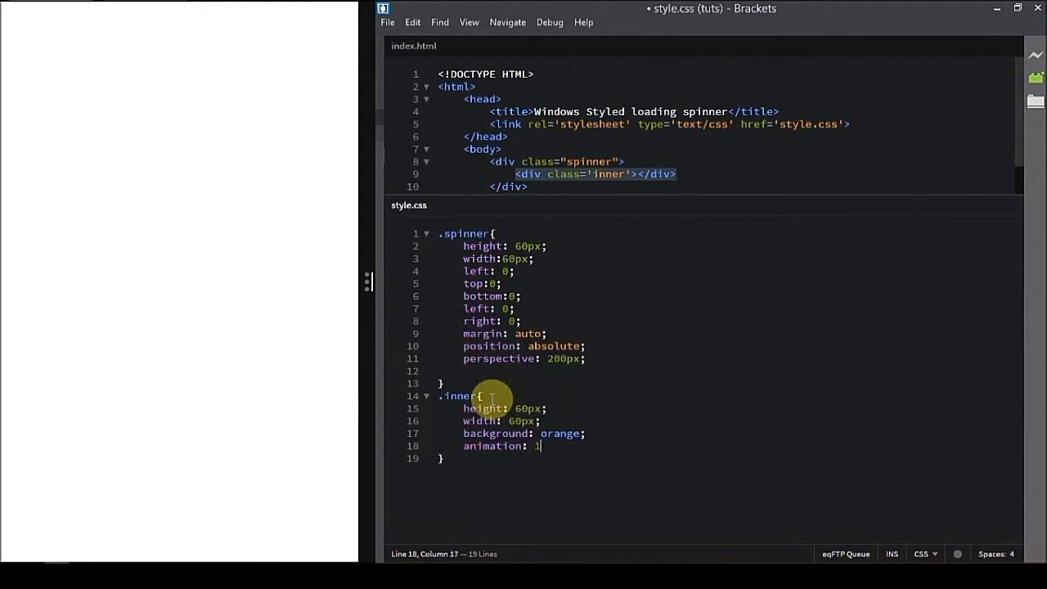
text(round 1s)
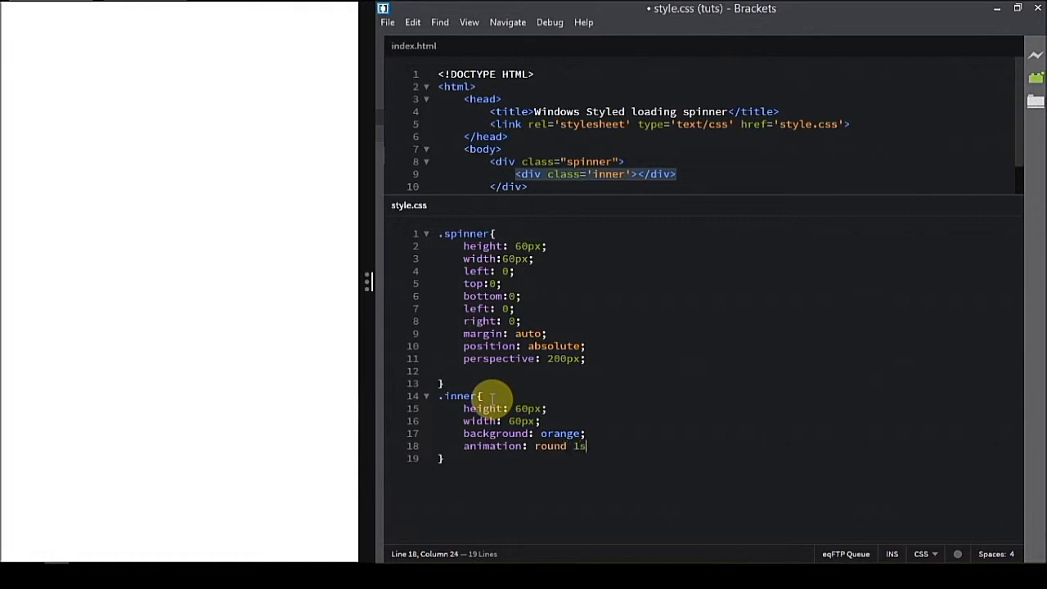
text(ea)
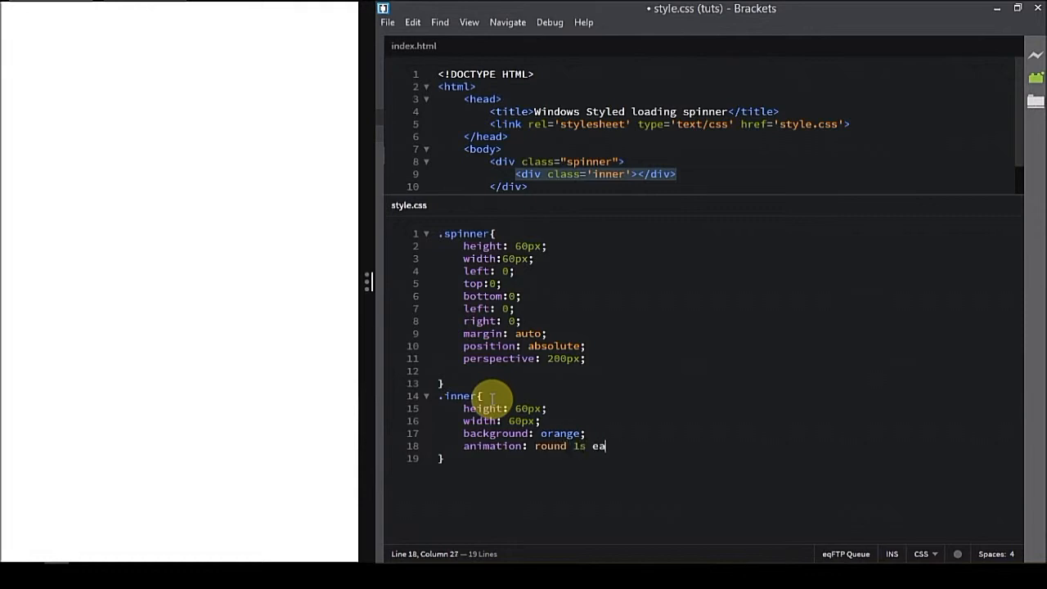
text(se)
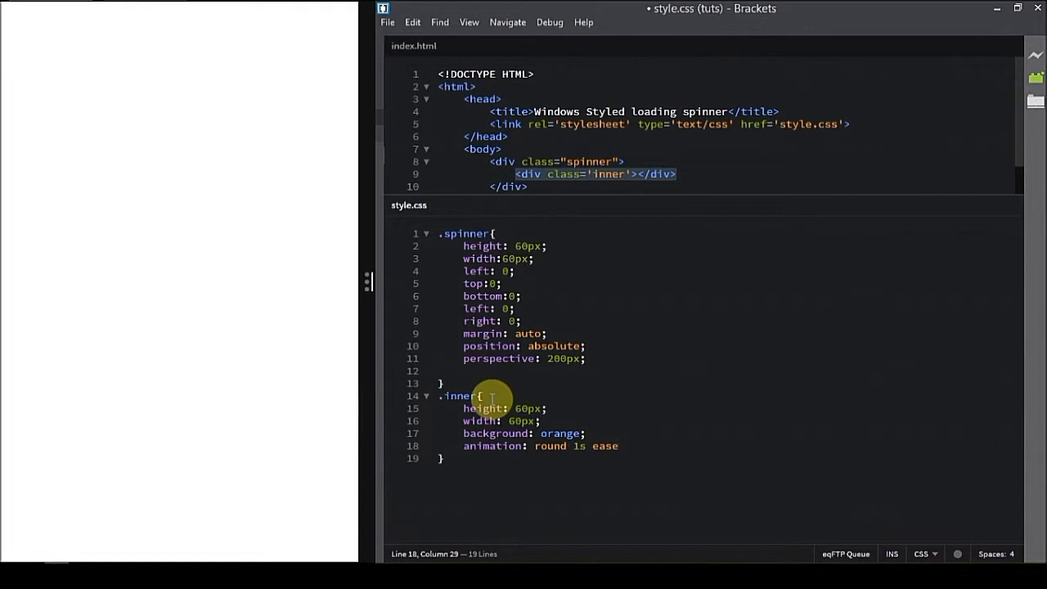
text(ind)
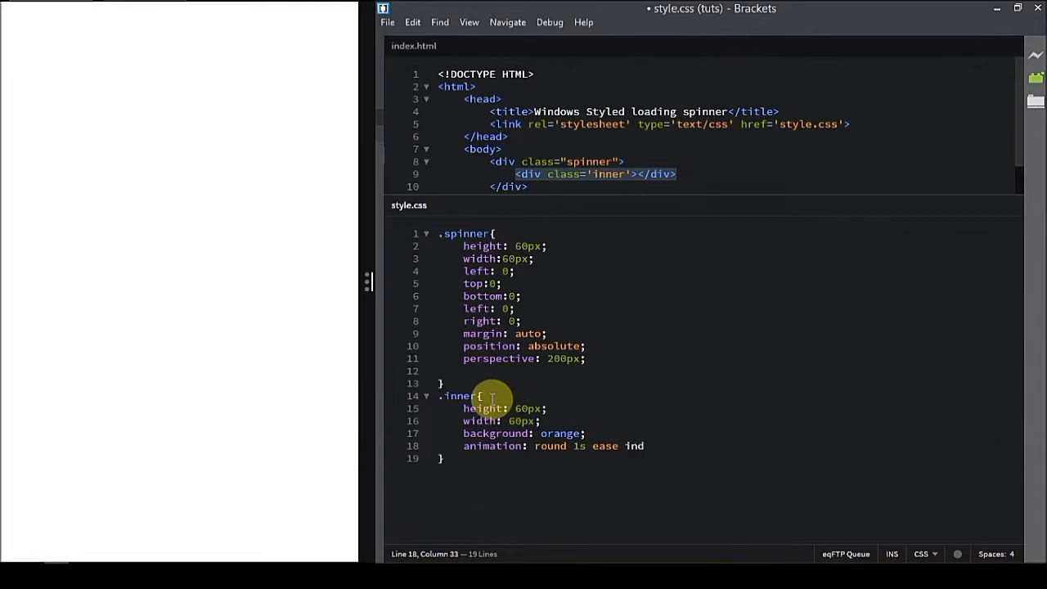
text(fi)
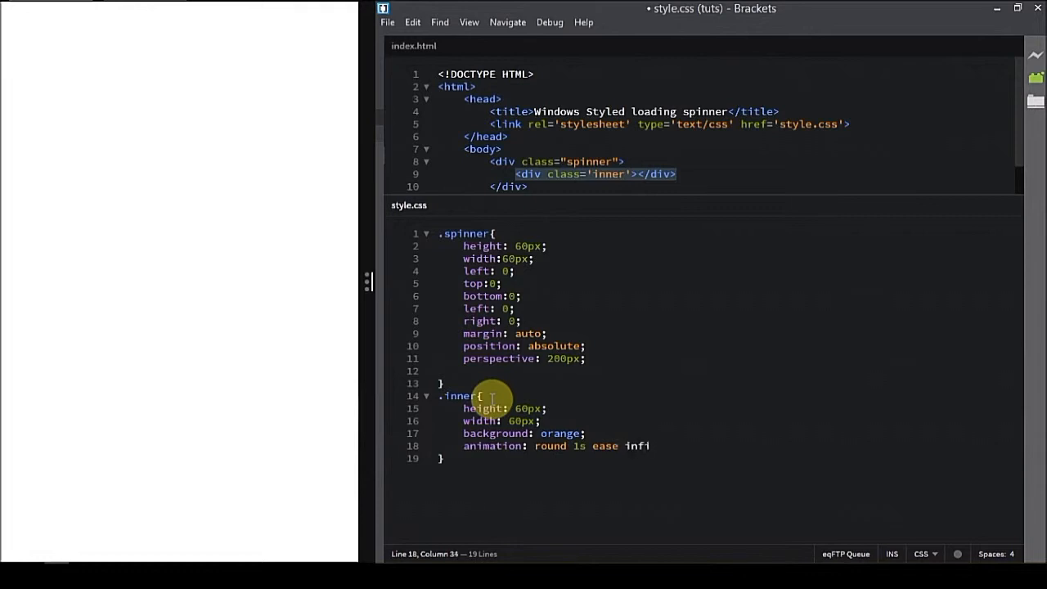
text(nite;)
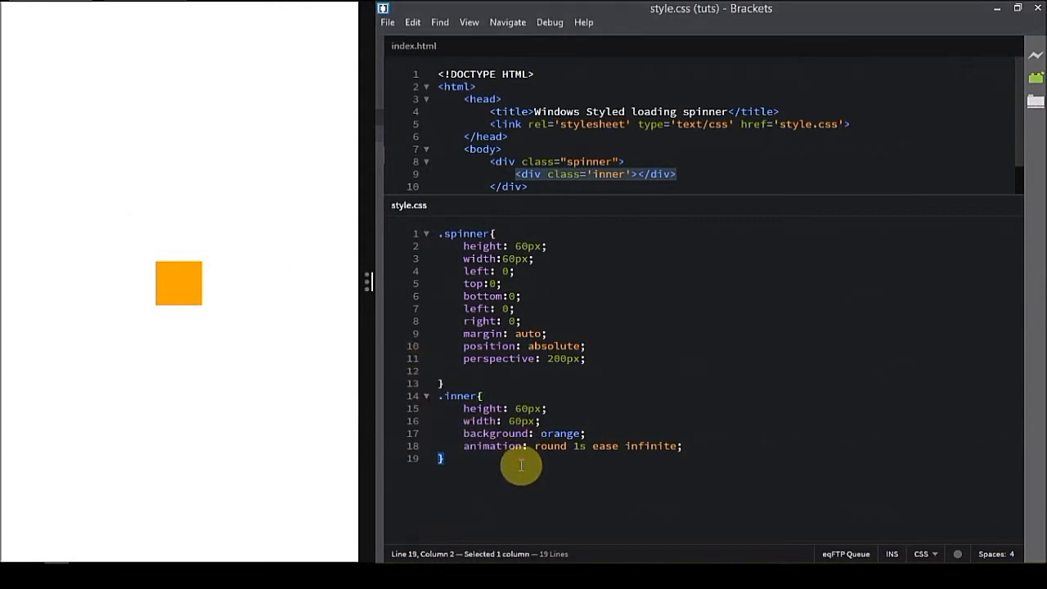
key(Return)
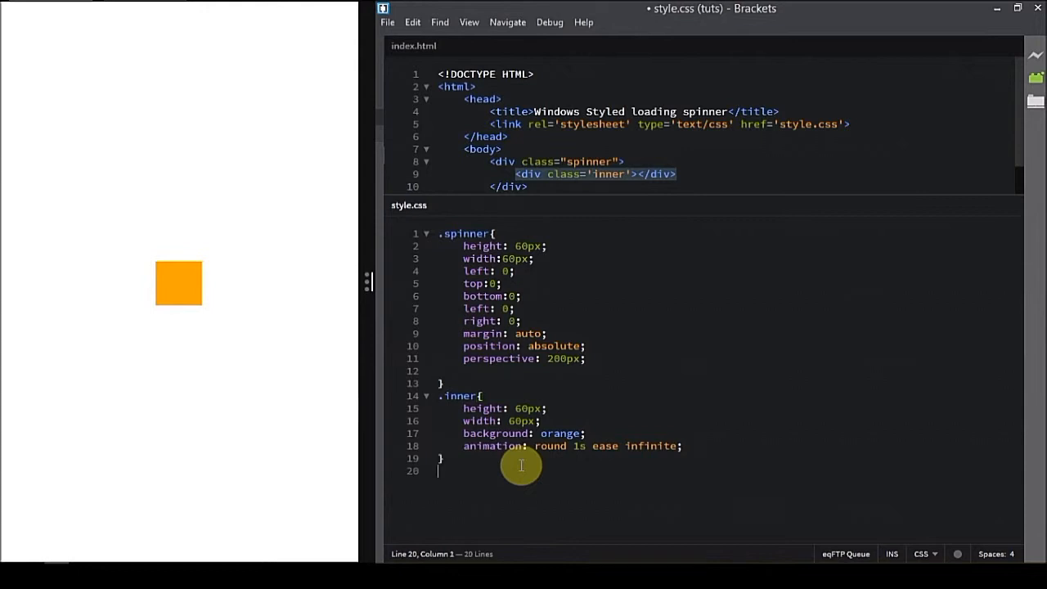
text(@key)
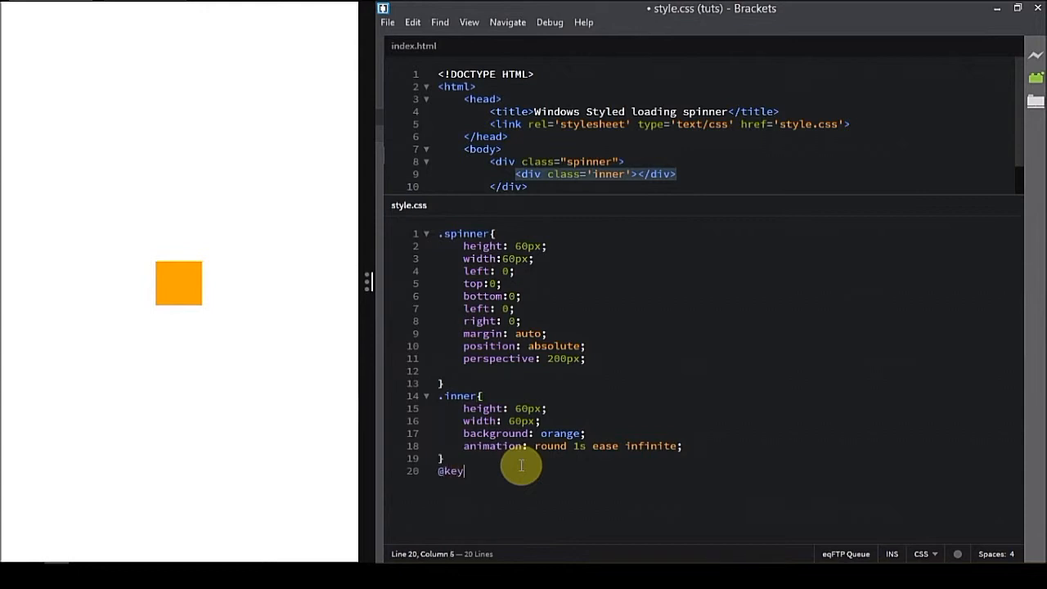
text(frames)
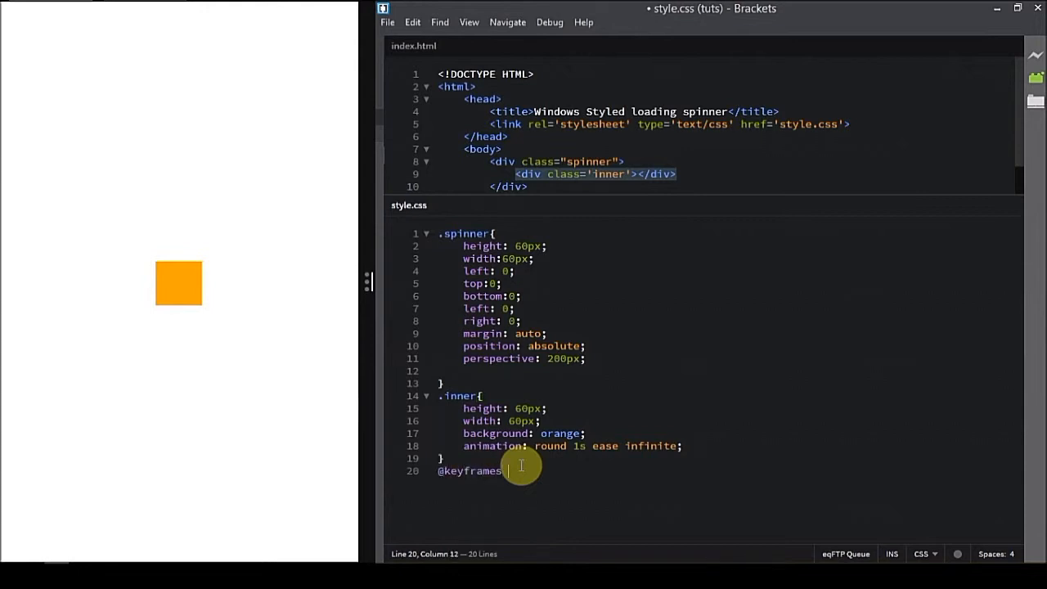
text(roun)
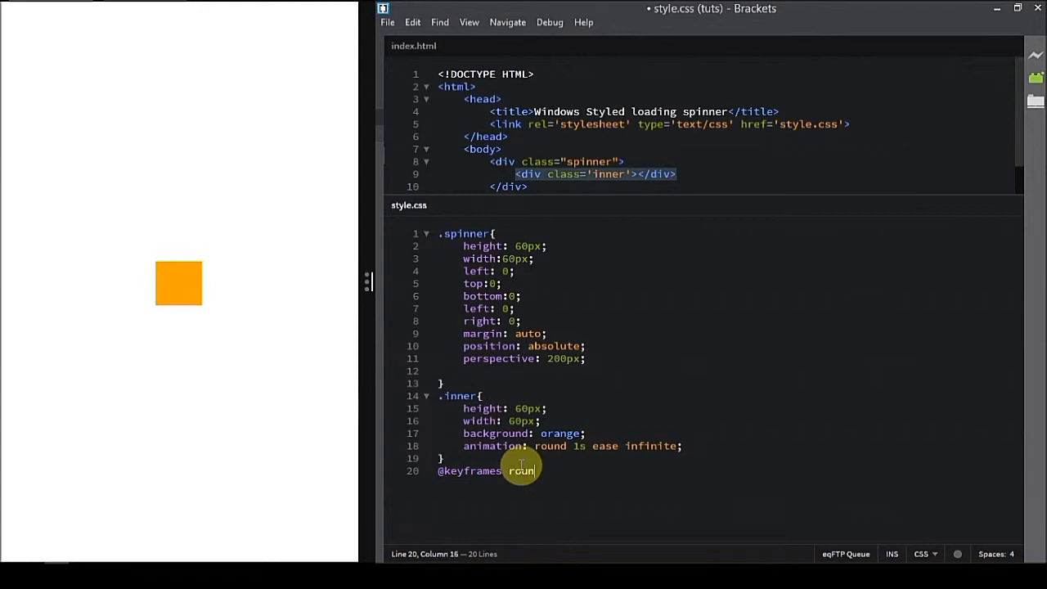
text({})
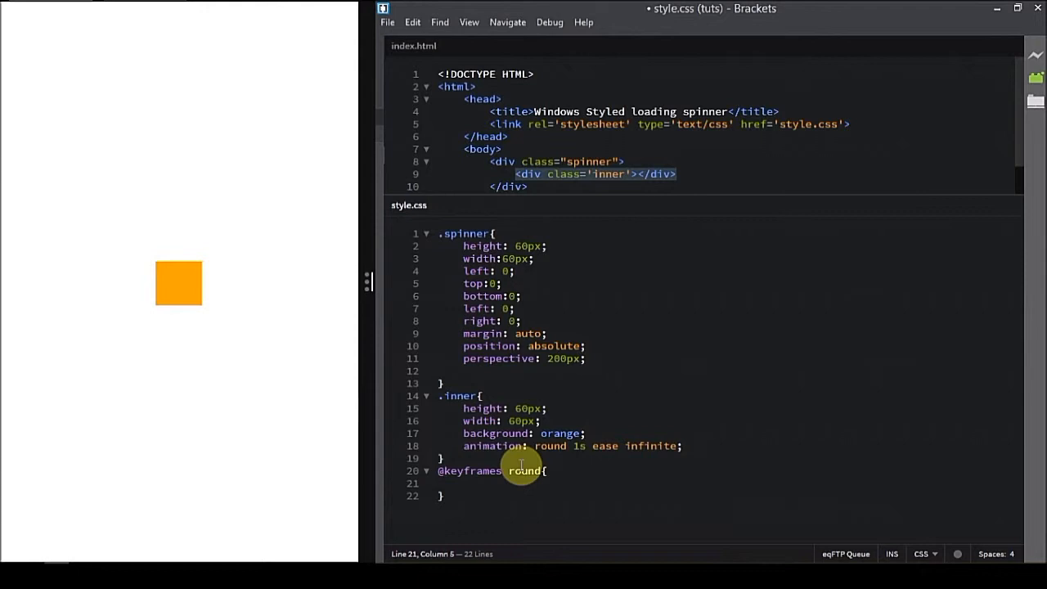
text(0%{})
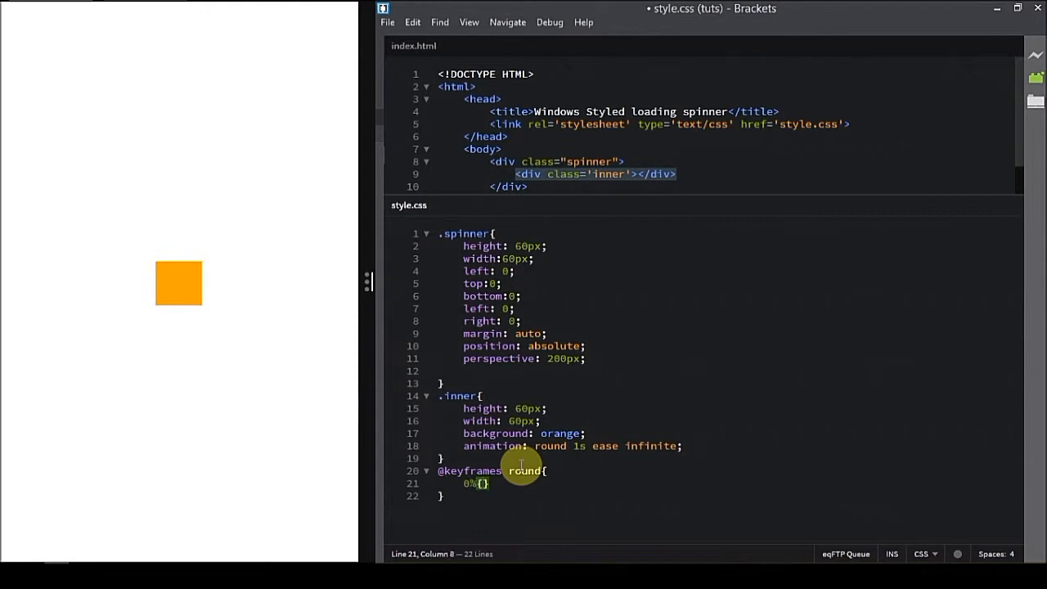
Step: Set the 0% step to transform: rotateX(0deg) rotateY(0deg)
text(transform: rotateX()
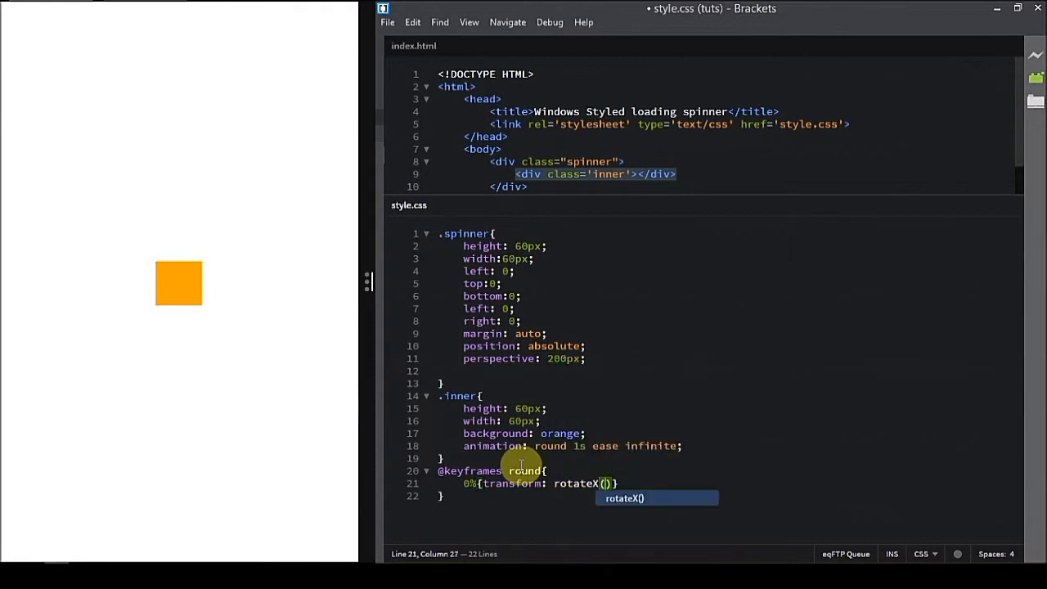
text(0)
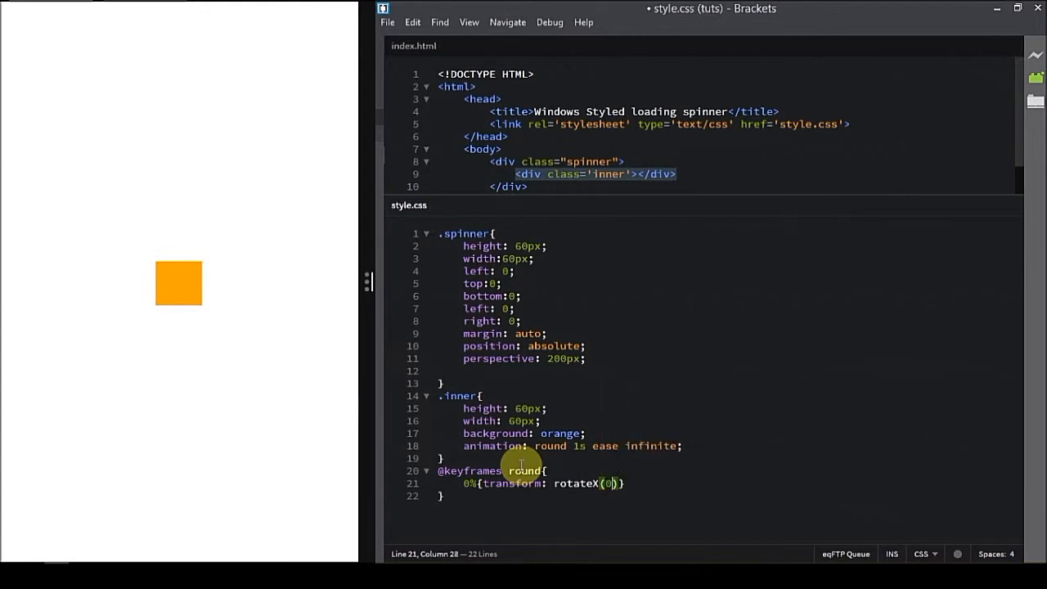
text(deg)
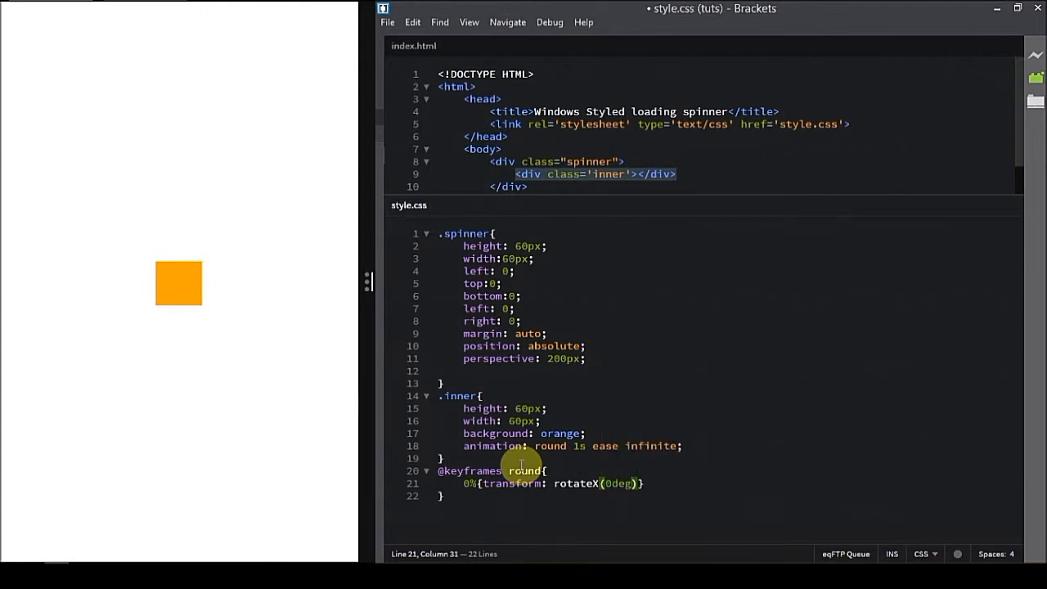
text(rotateY(0deg)
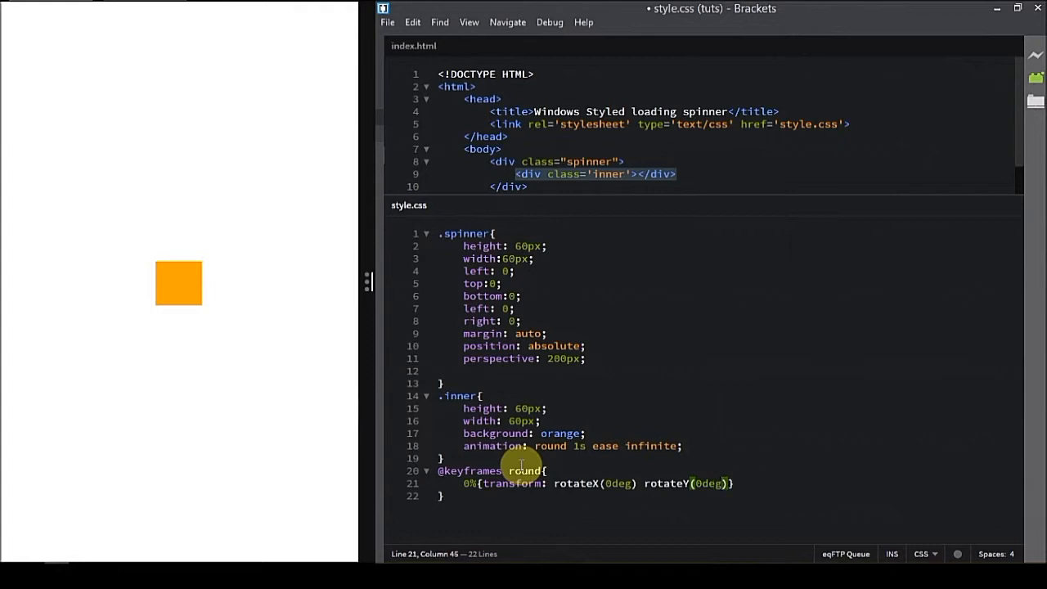
text(;)
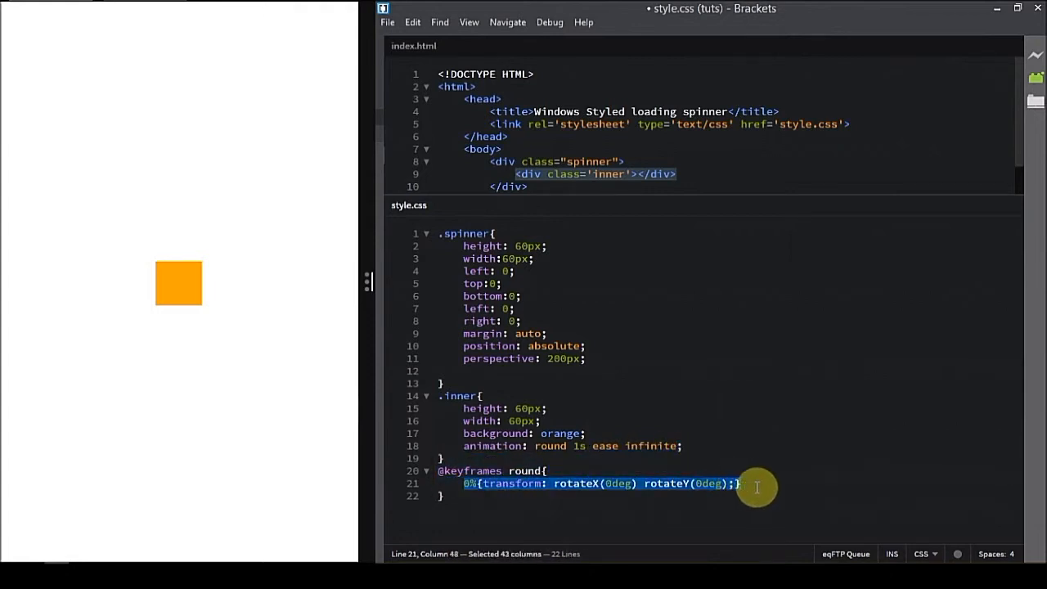
Step: Add a 50% step with rotateX(180deg) and a further step rotating both X and Y 180deg
click(733, 484)
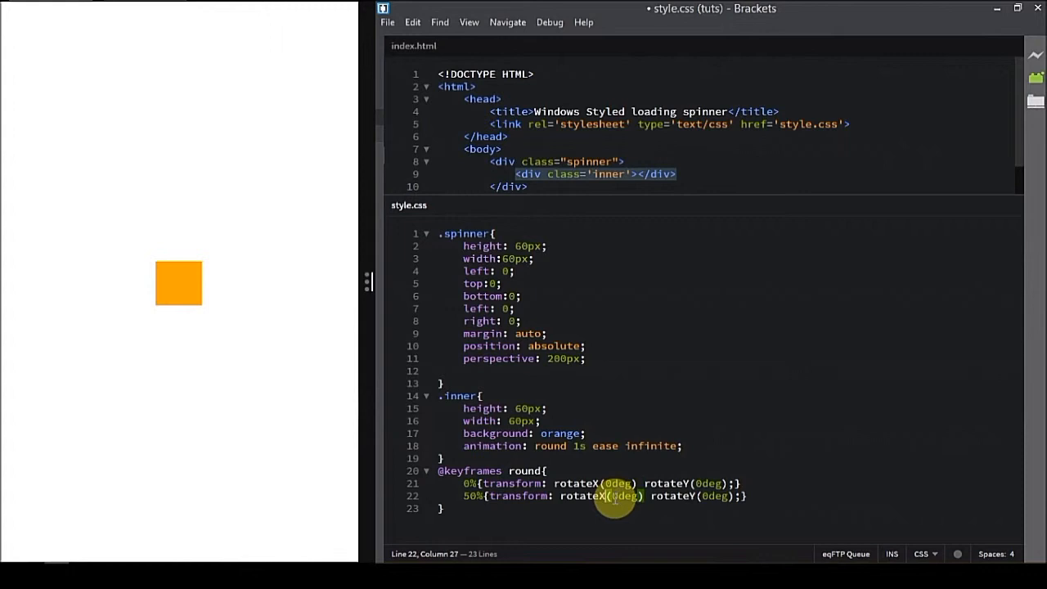
text(18)
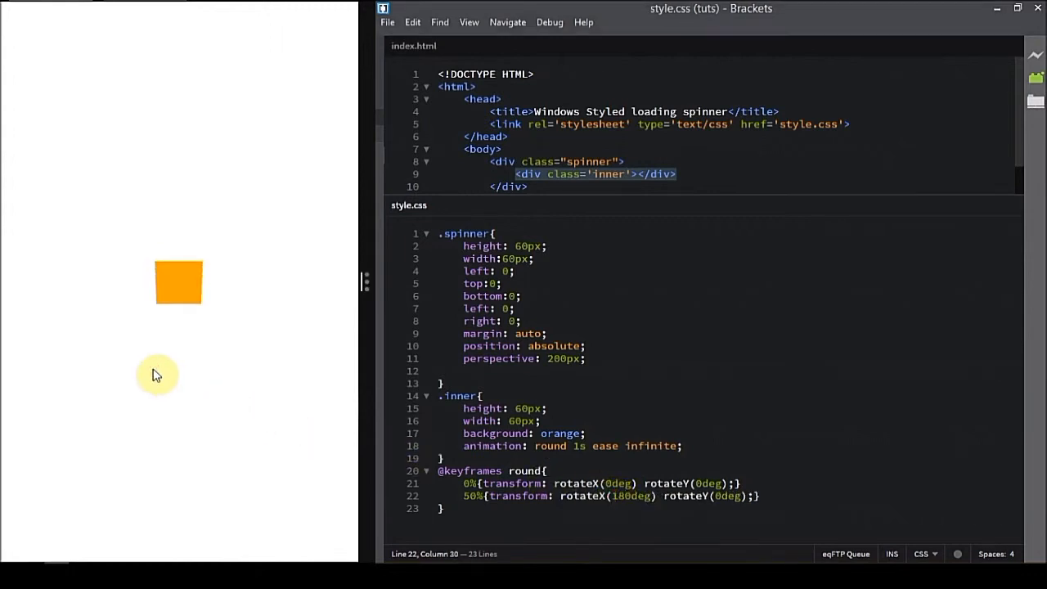
mouse_move(183, 332)
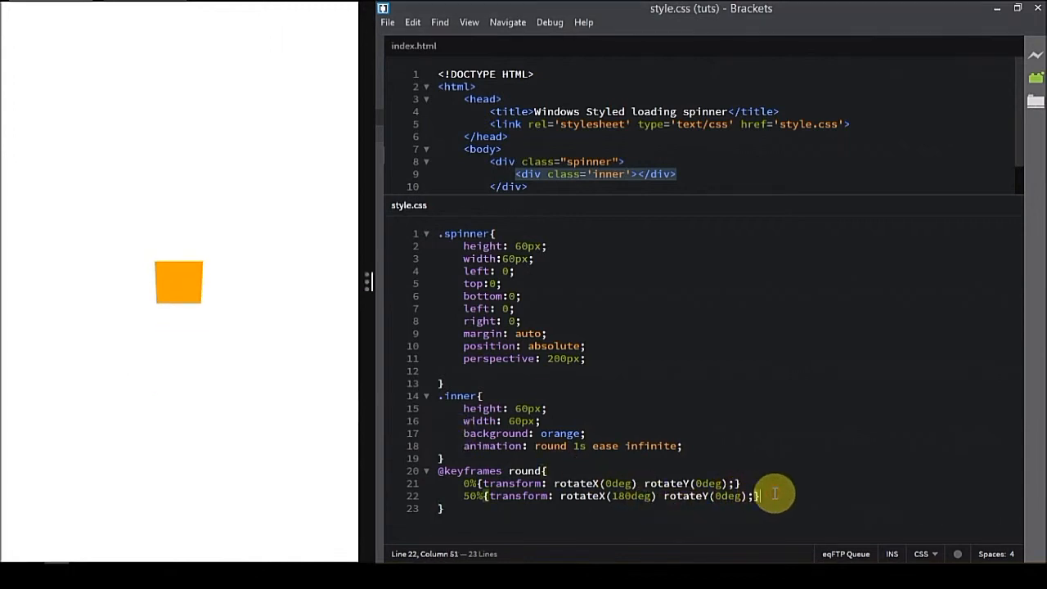
text(0%{transform: rotateX(0deg) rotateY(0deg);})
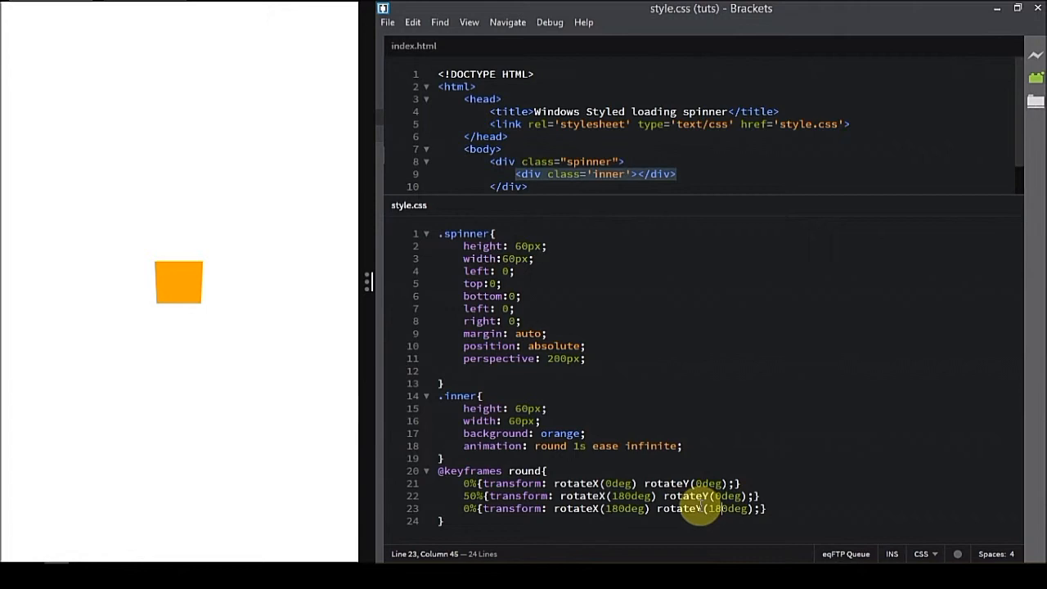
mouse_move(154, 337)
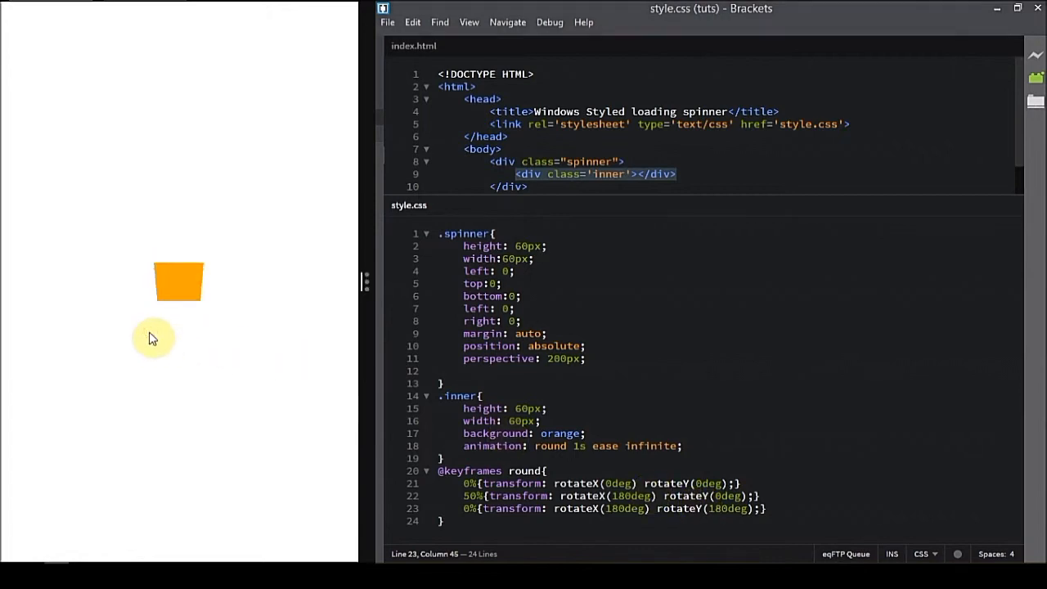
mouse_move(389, 333)
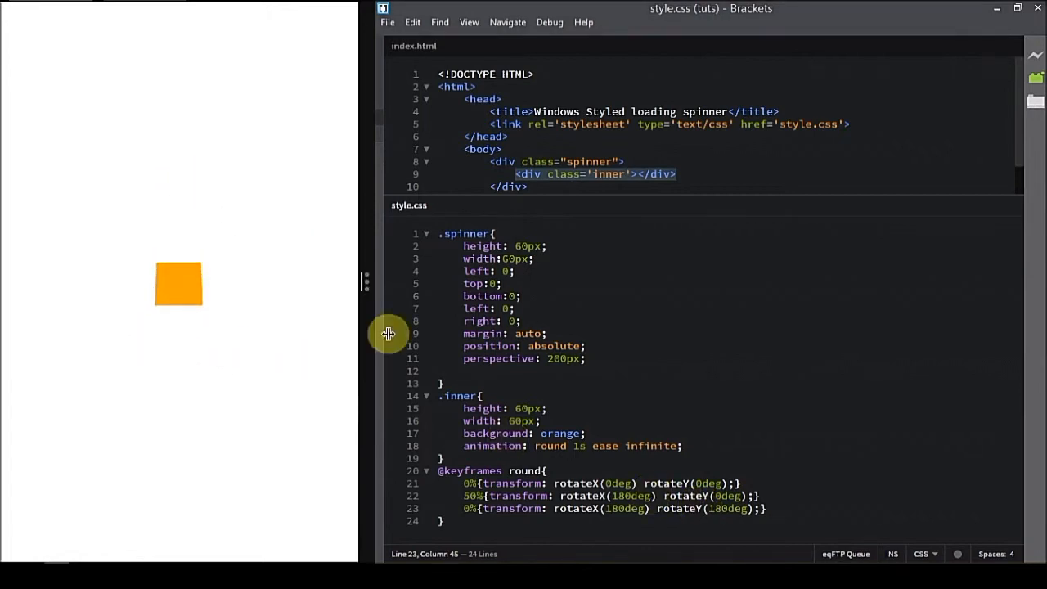
mouse_move(581, 450)
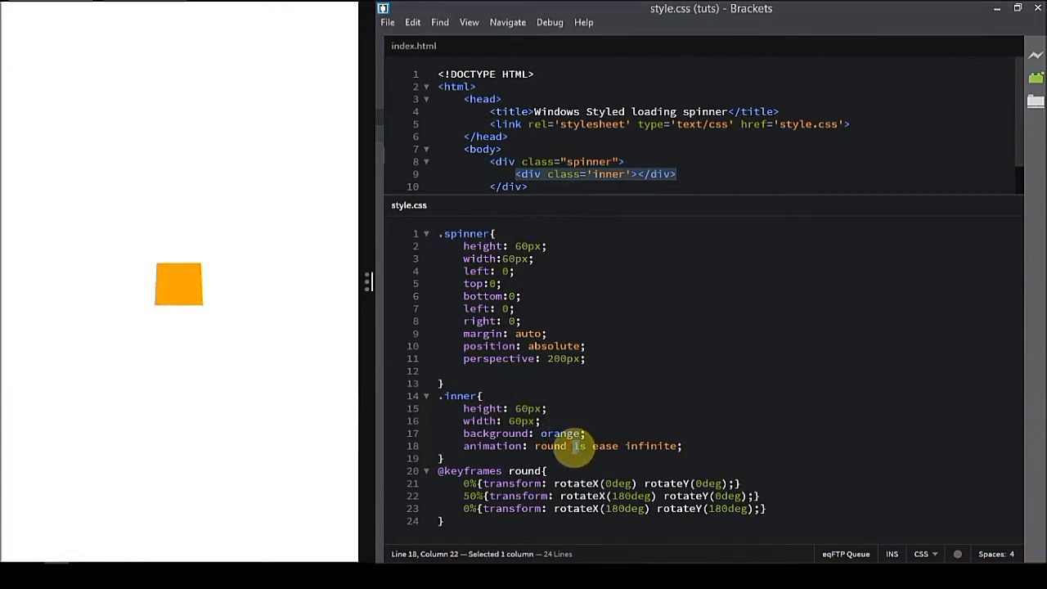
Step: Change the .inner animation duration from 1s to 5s
text(5)
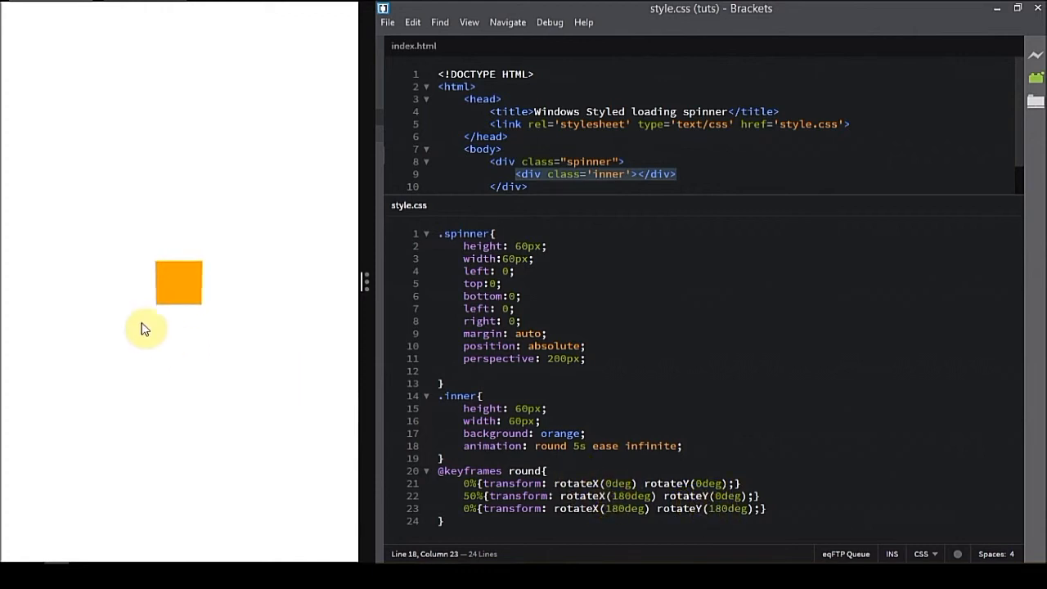
mouse_move(195, 297)
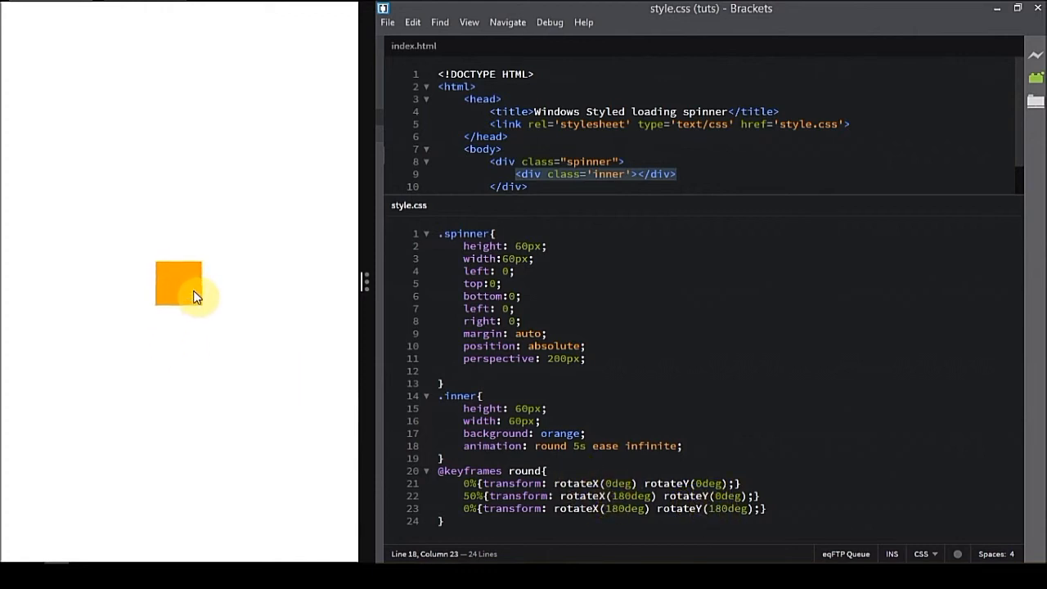